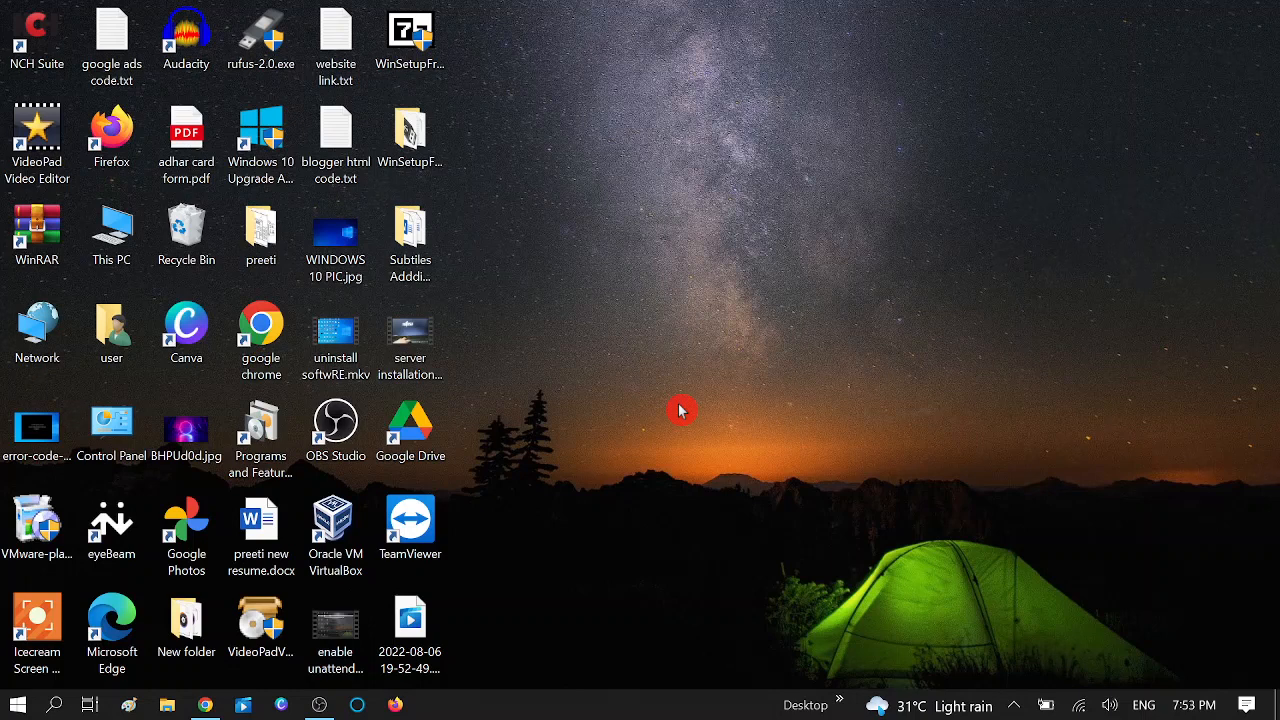
pyautogui.moveTo(745, 468)
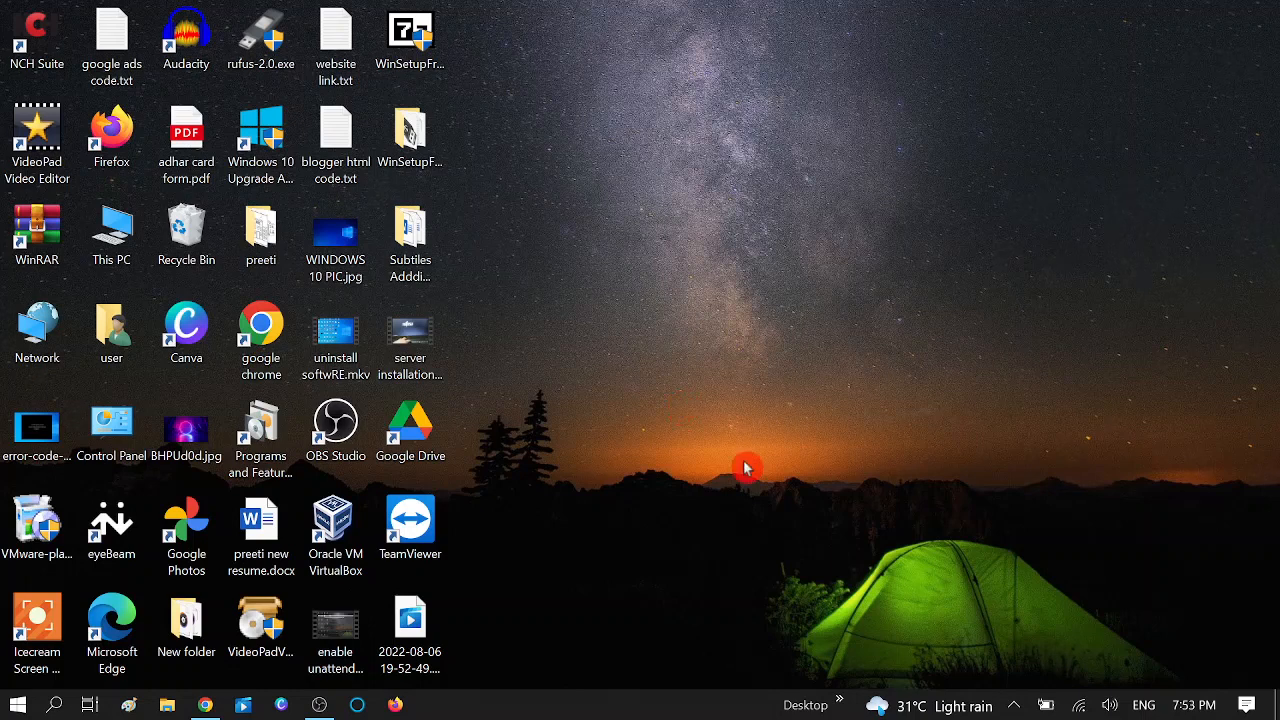
pyautogui.moveTo(840, 392)
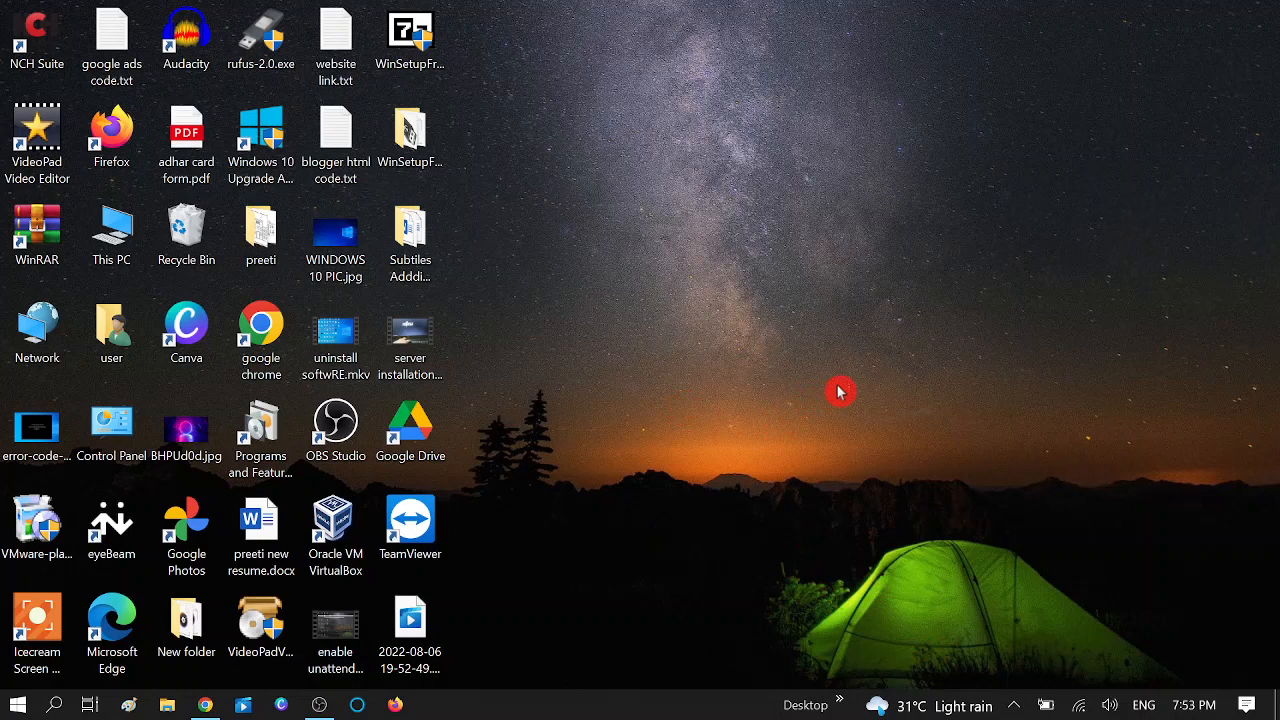
pyautogui.moveTo(727, 394)
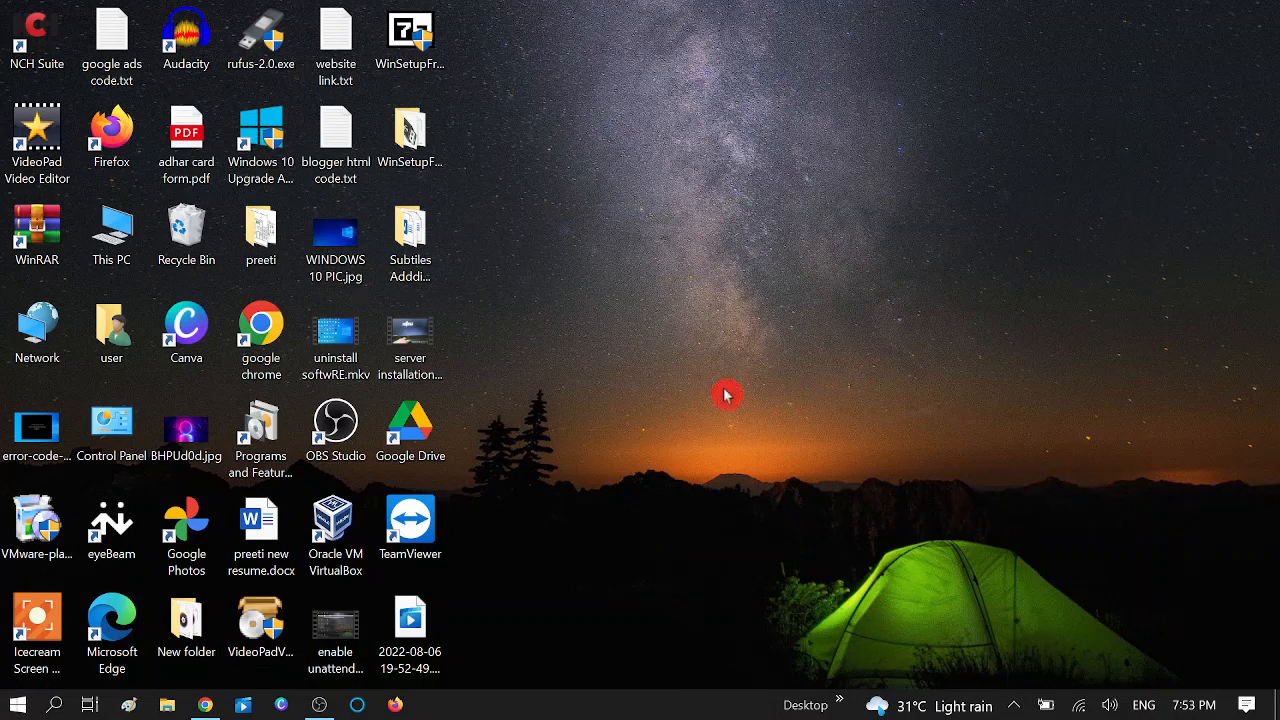
# Step: Run gpedit.msc from the Run dialog to start the Group Policy Editor
pyautogui.press('win+r')
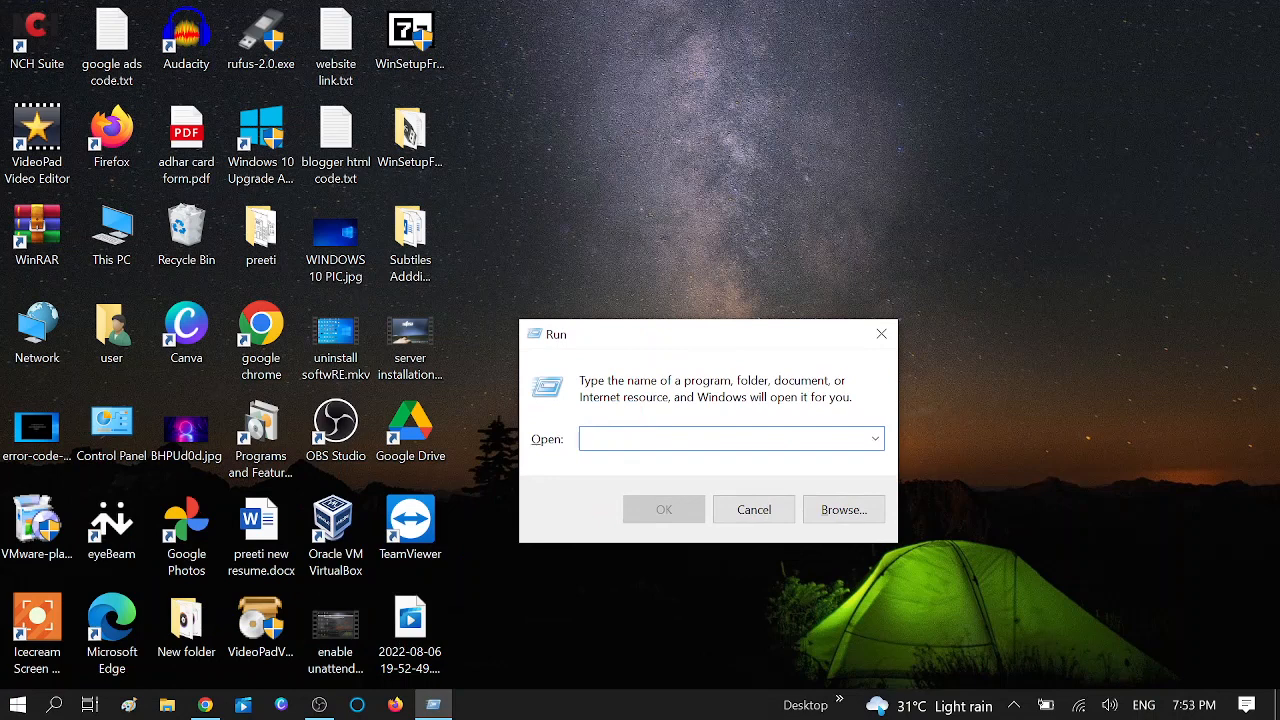
pyautogui.write('gp')
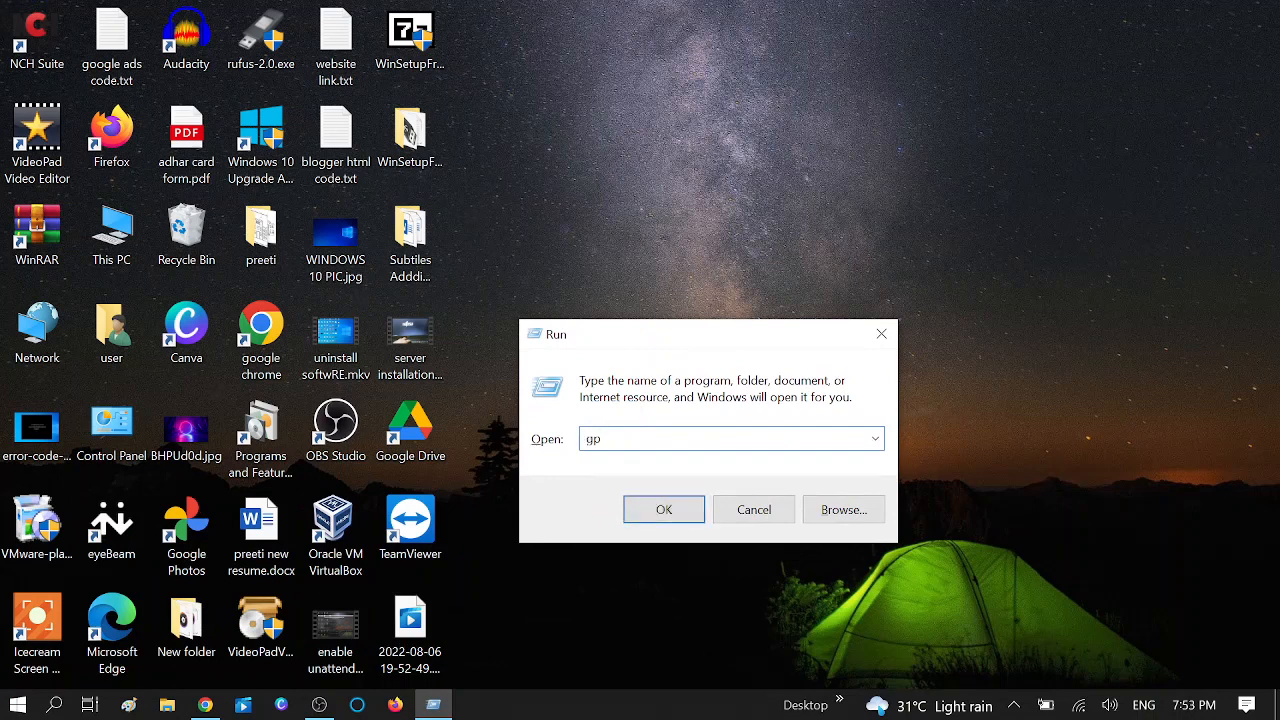
pyautogui.write('edit')
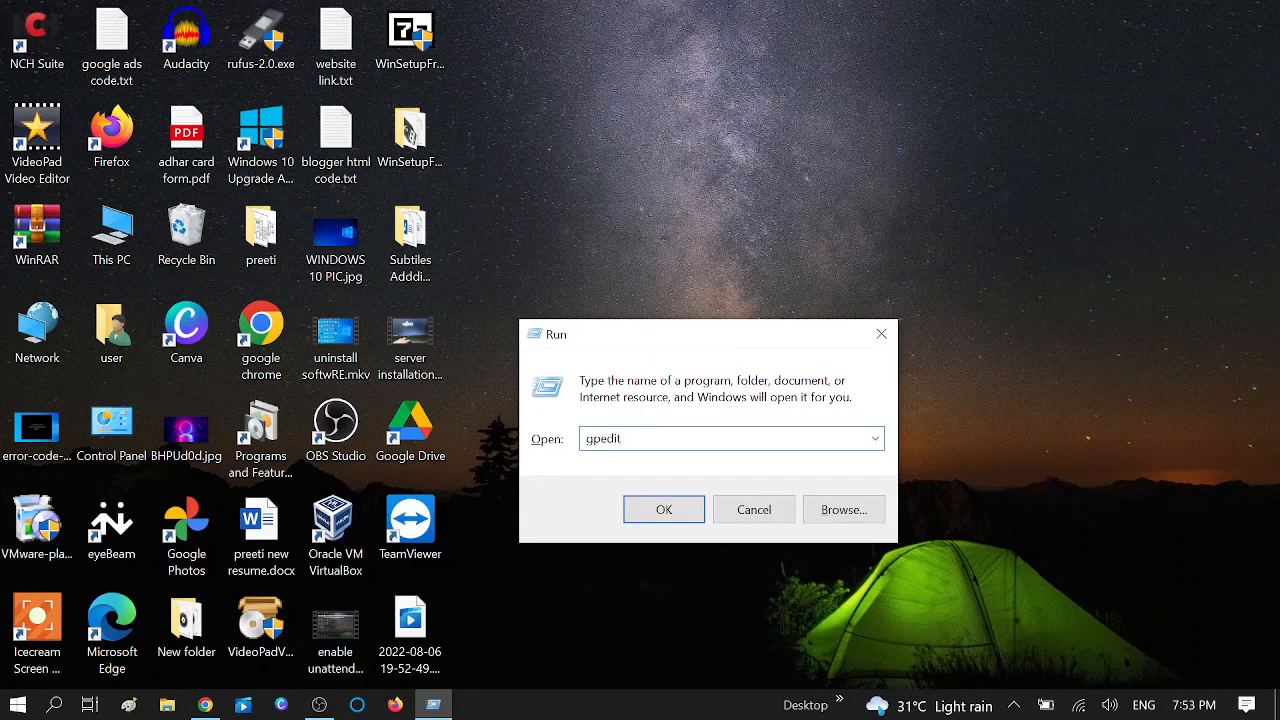
pyautogui.write('.msc')
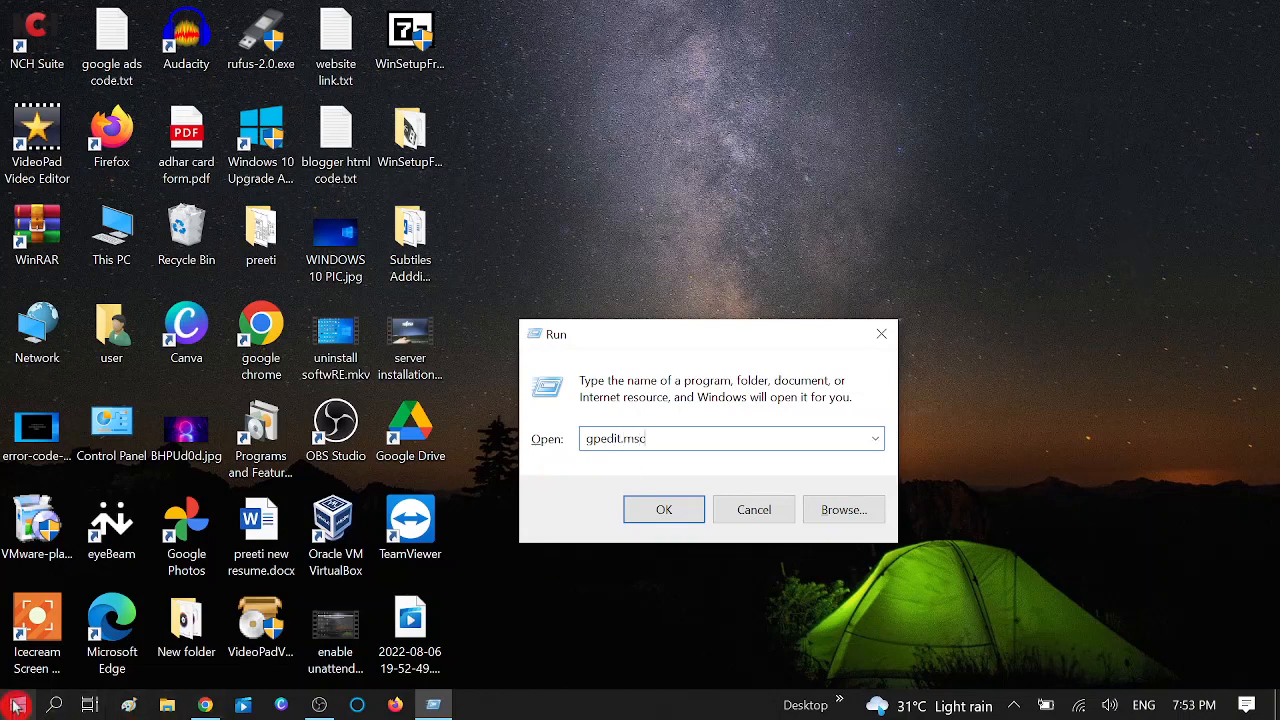
pyautogui.click(663, 509)
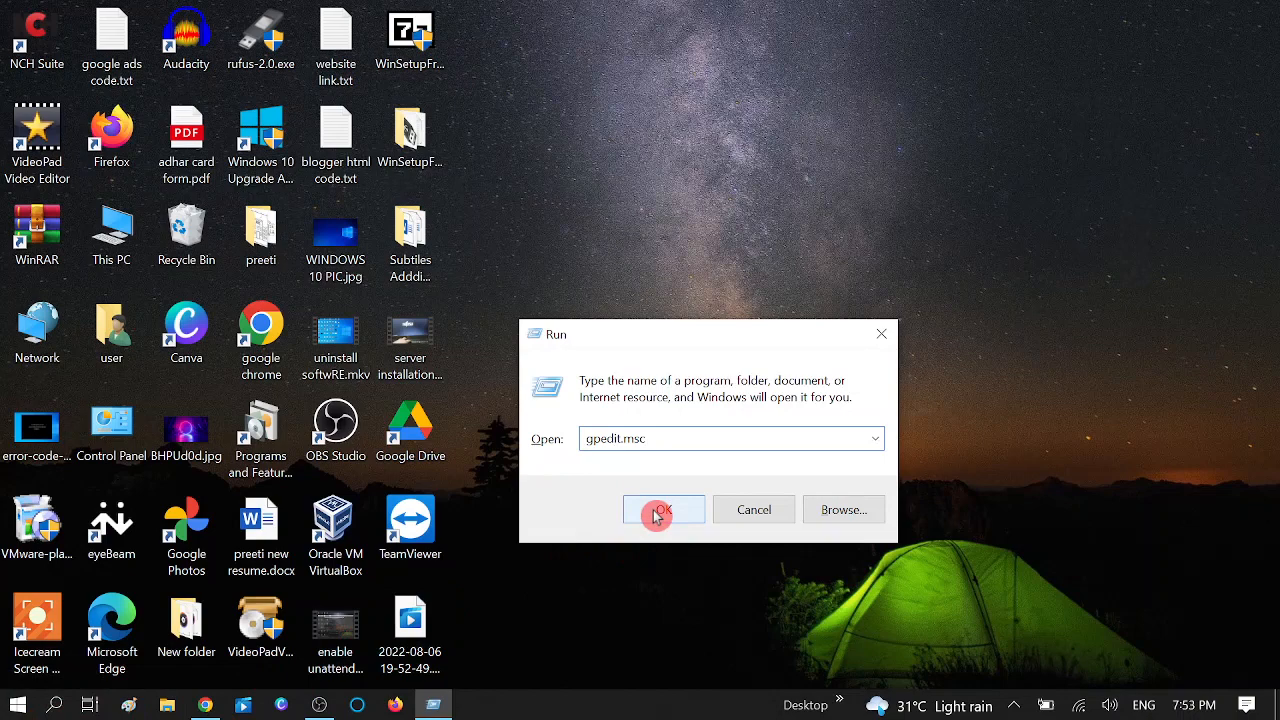
pyautogui.click(663, 510)
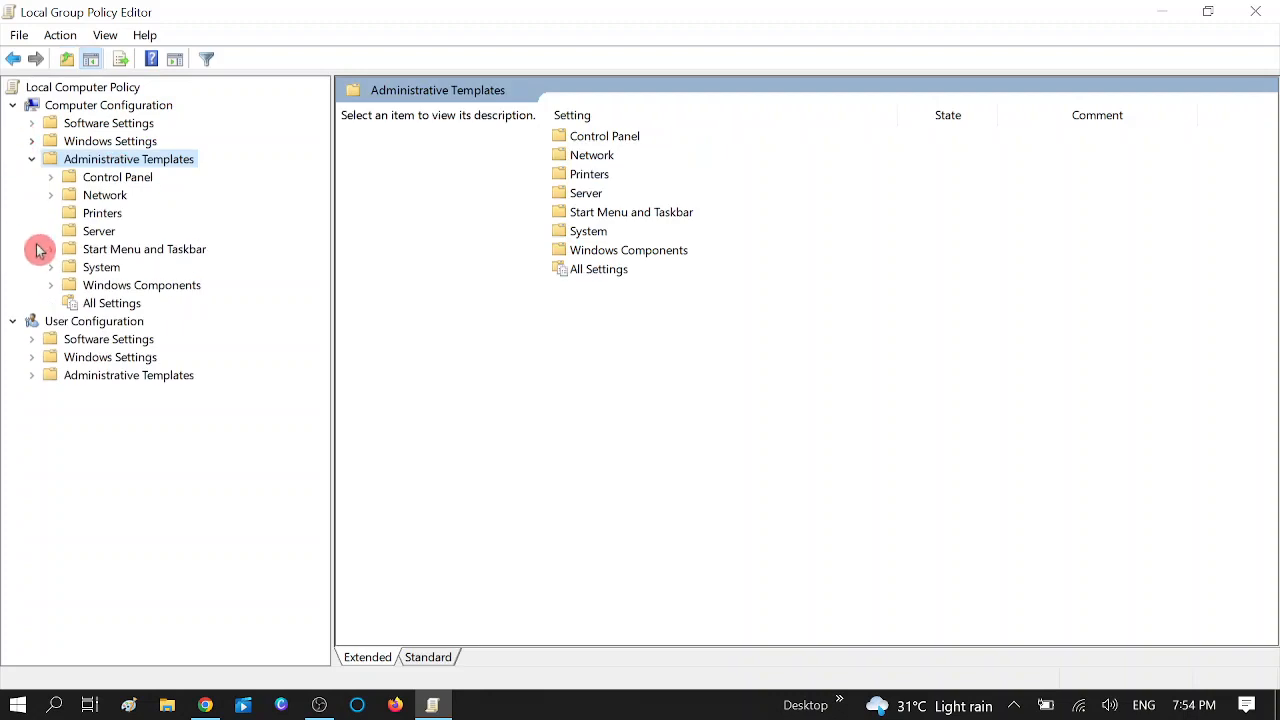
# Step: Expand System and select the Logon folder to list its 23 policy settings
pyautogui.click(101, 267)
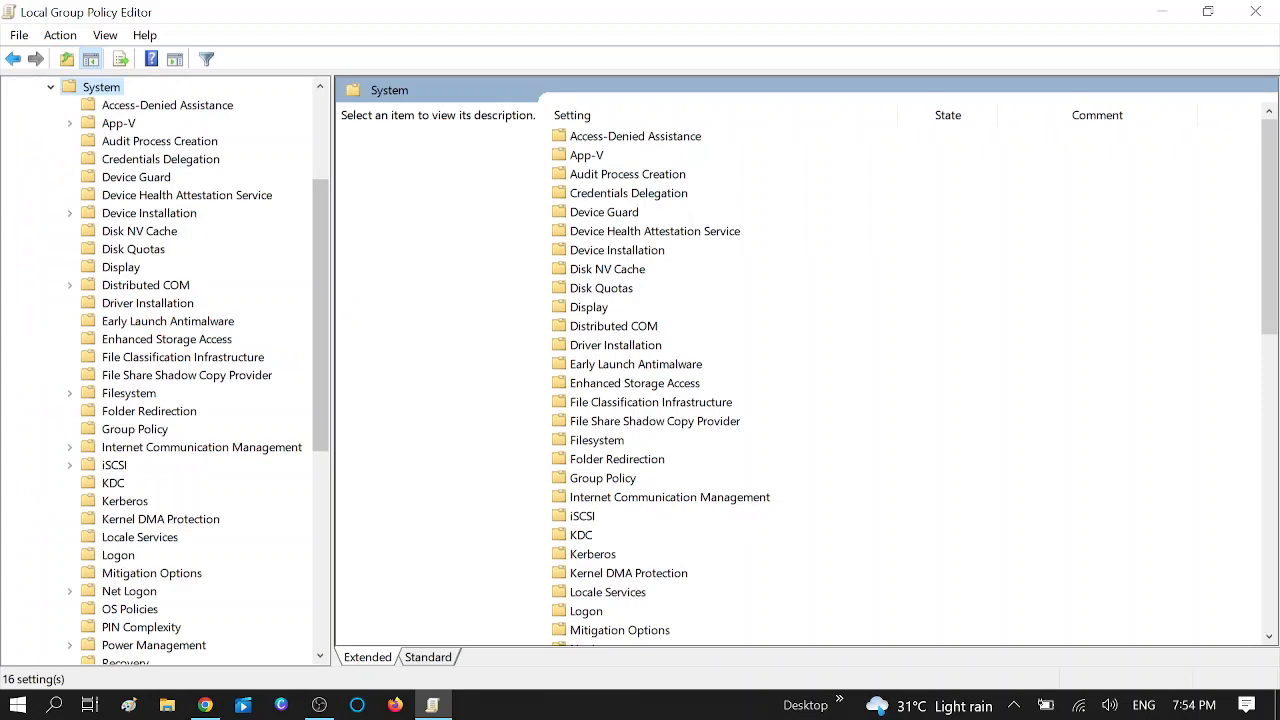
pyautogui.scroll(-3)
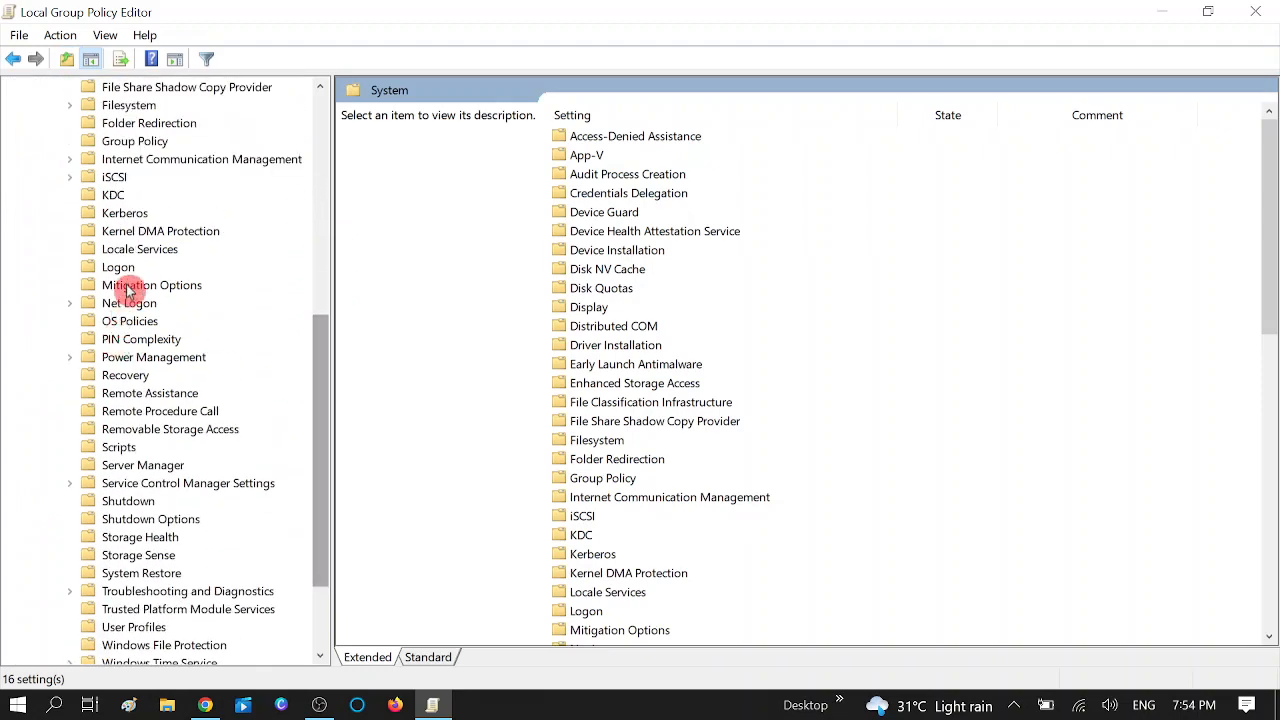
pyautogui.click(118, 266)
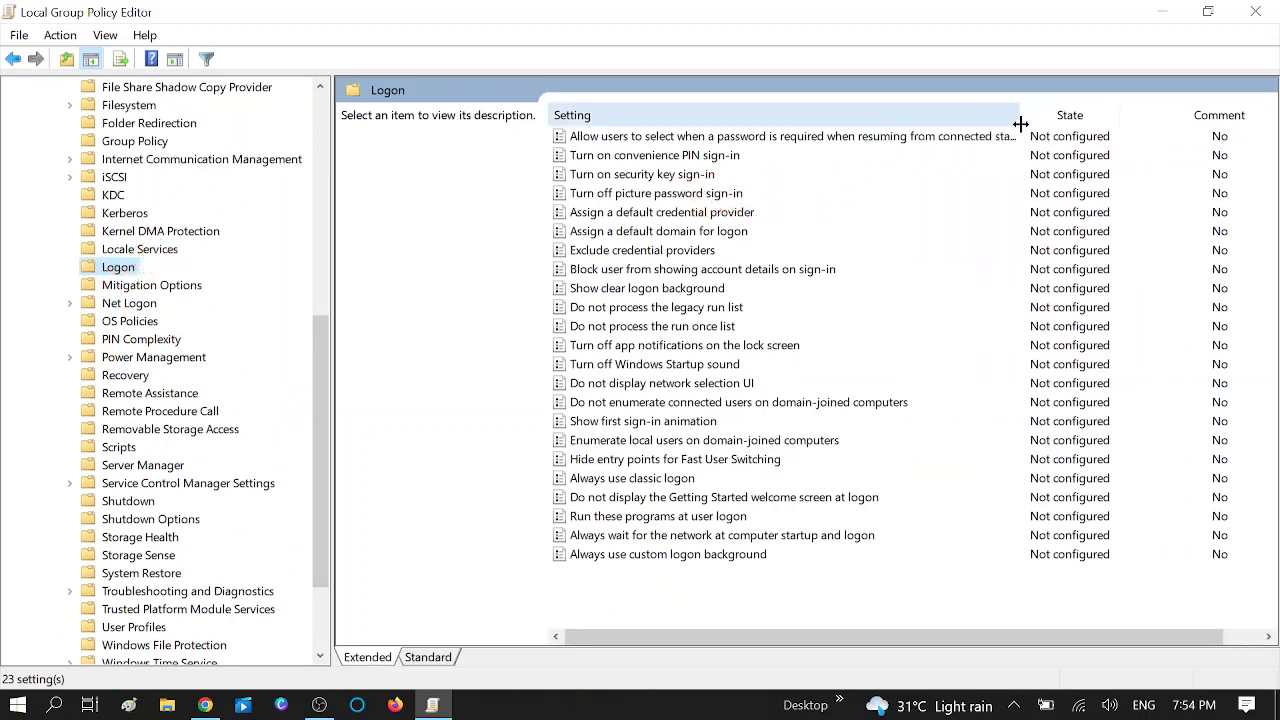
# Step: Browse Logon policies, ending on Turn on convenience PIN sign-in's description
pyautogui.click(684, 344)
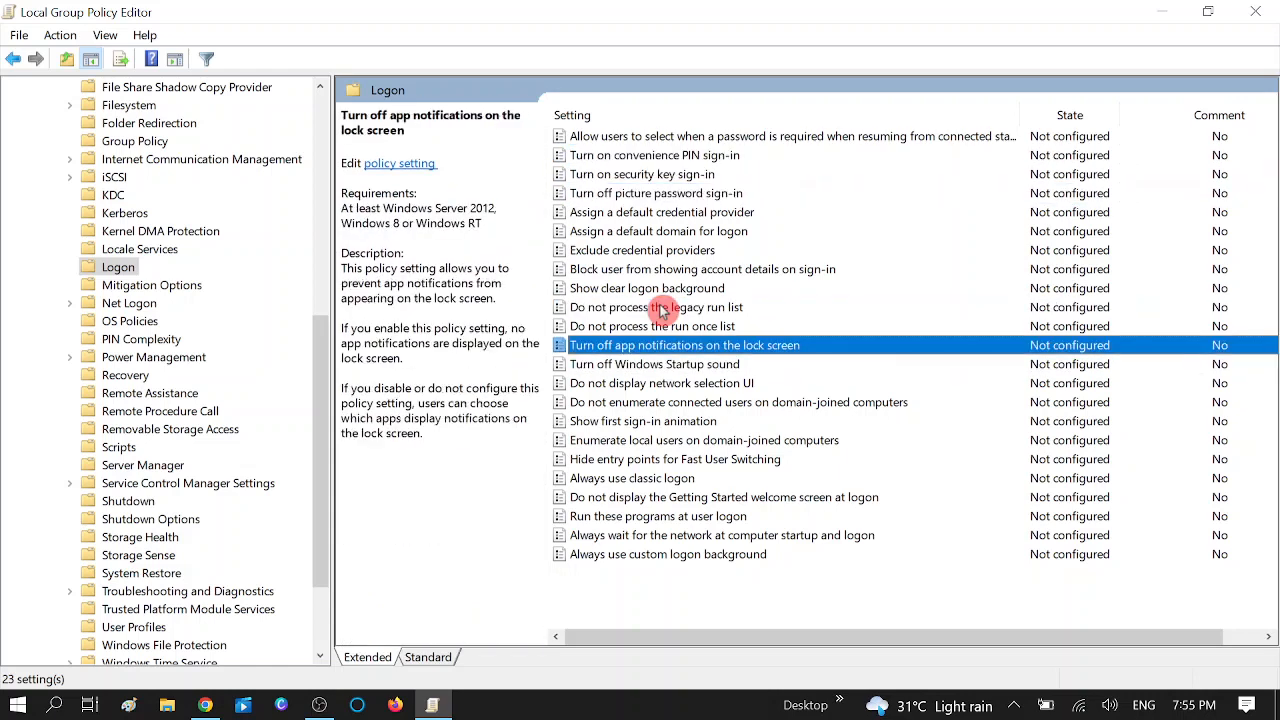
pyautogui.click(655, 363)
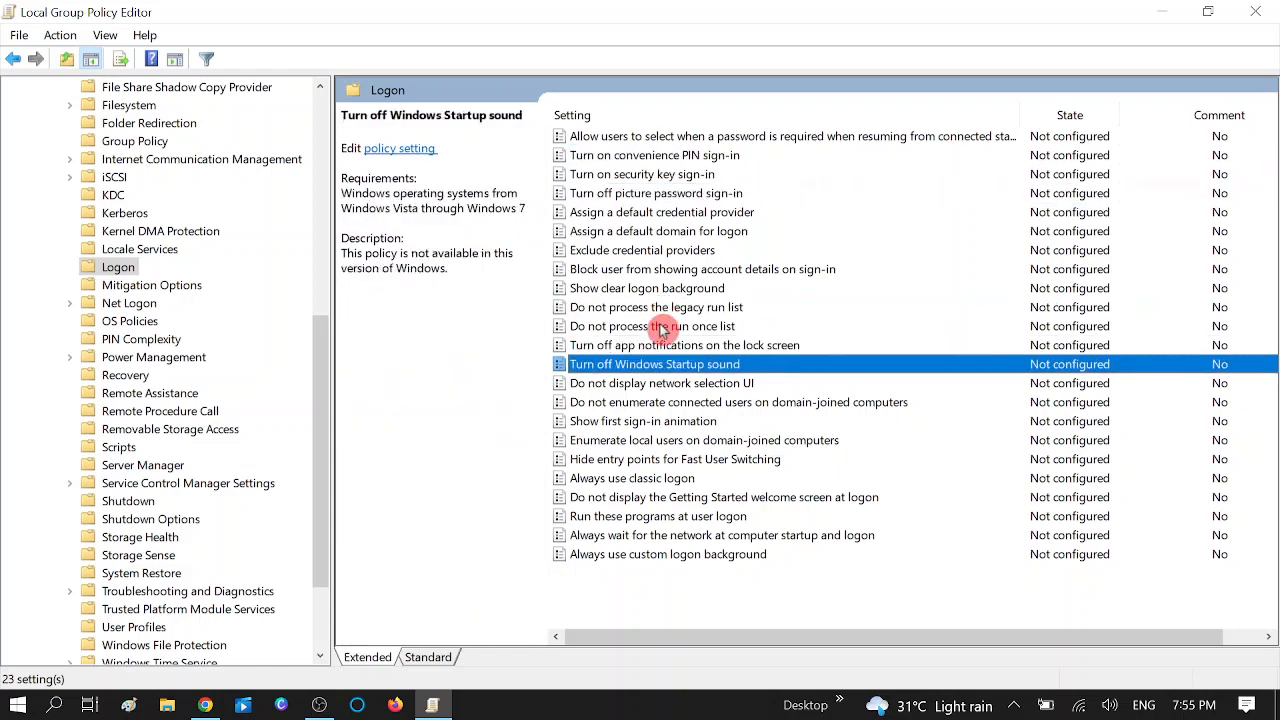
pyautogui.click(655, 155)
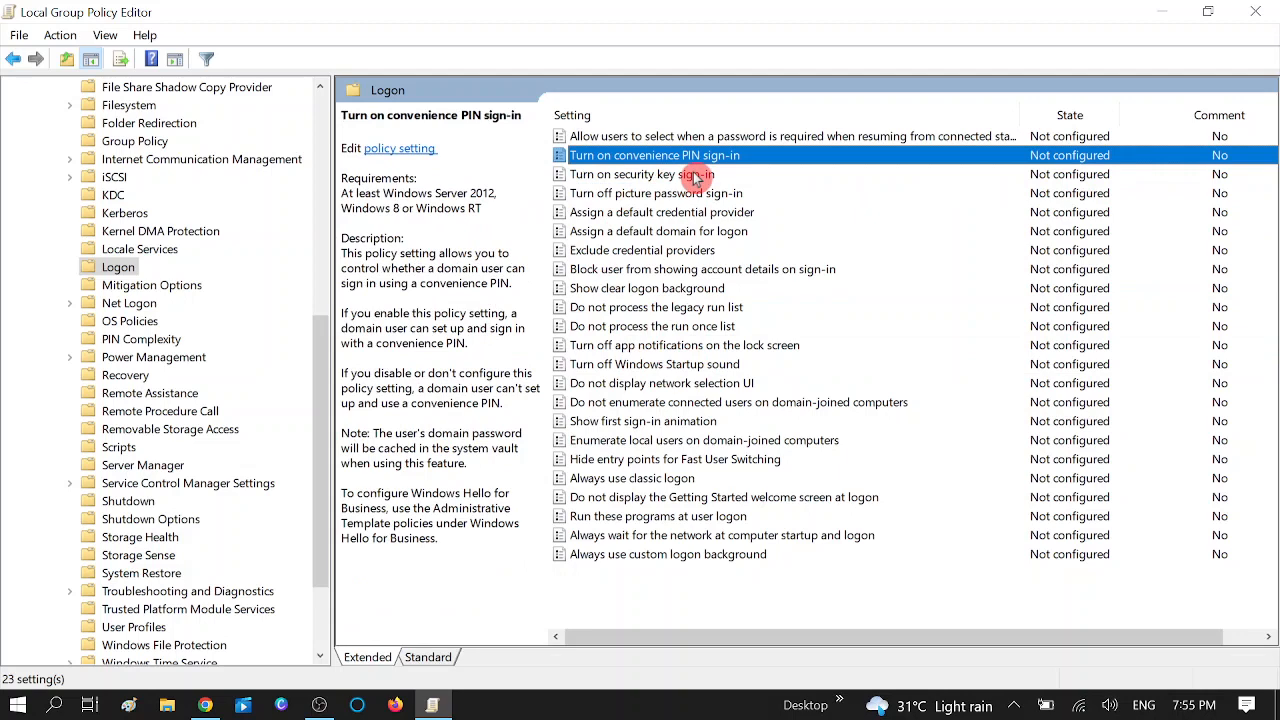
pyautogui.moveTo(615, 185)
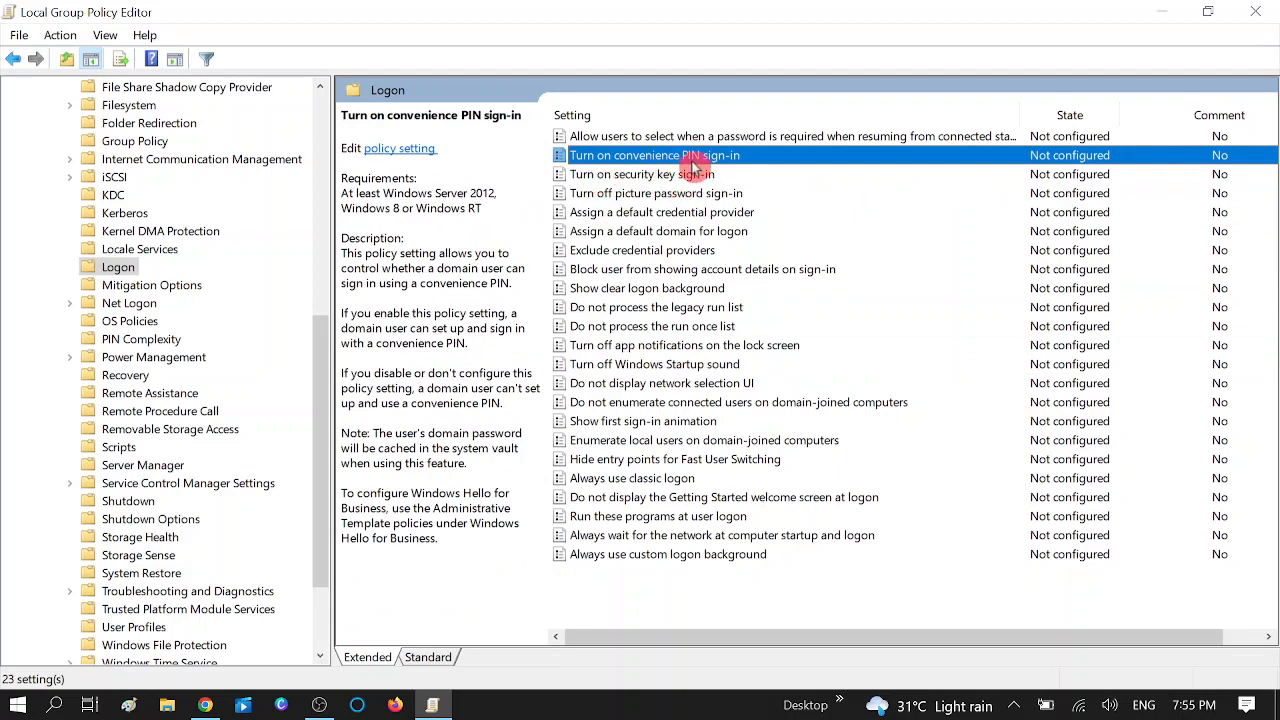
pyautogui.moveTo(740, 160)
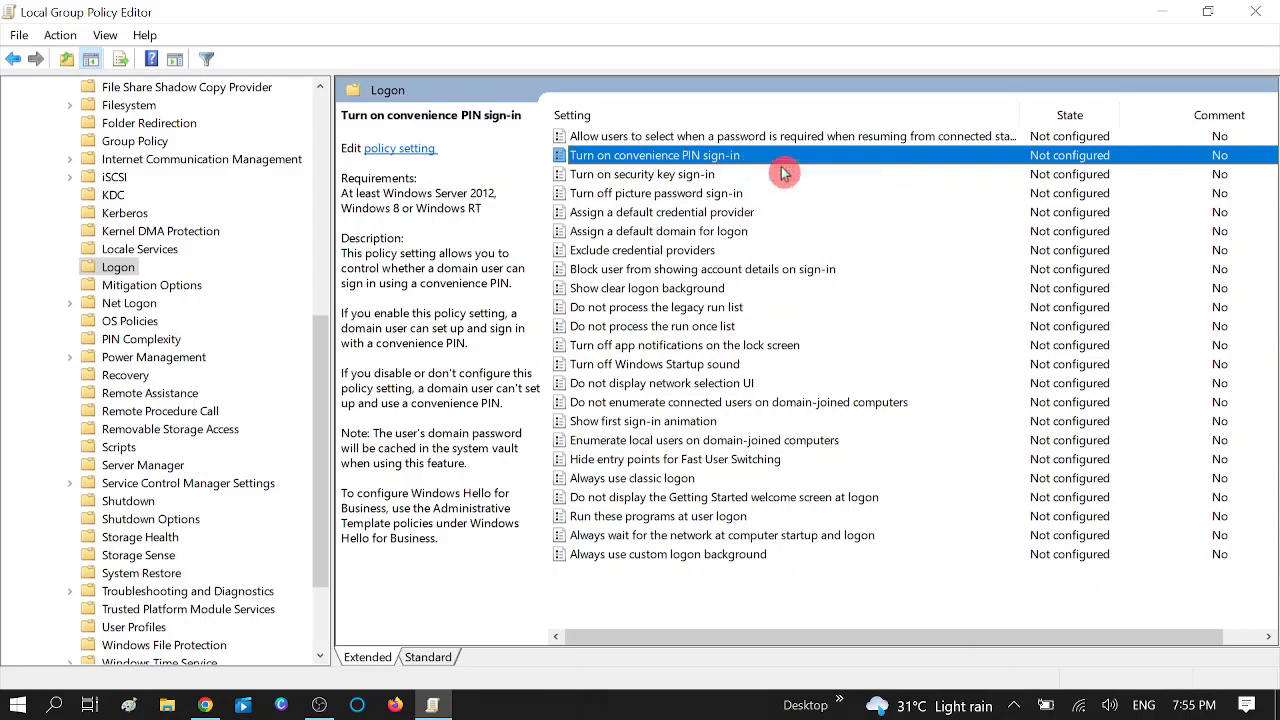
# Step: Set Turn on convenience PIN sign-in to Disabled and confirm with OK
pyautogui.doubleClick(655, 155)
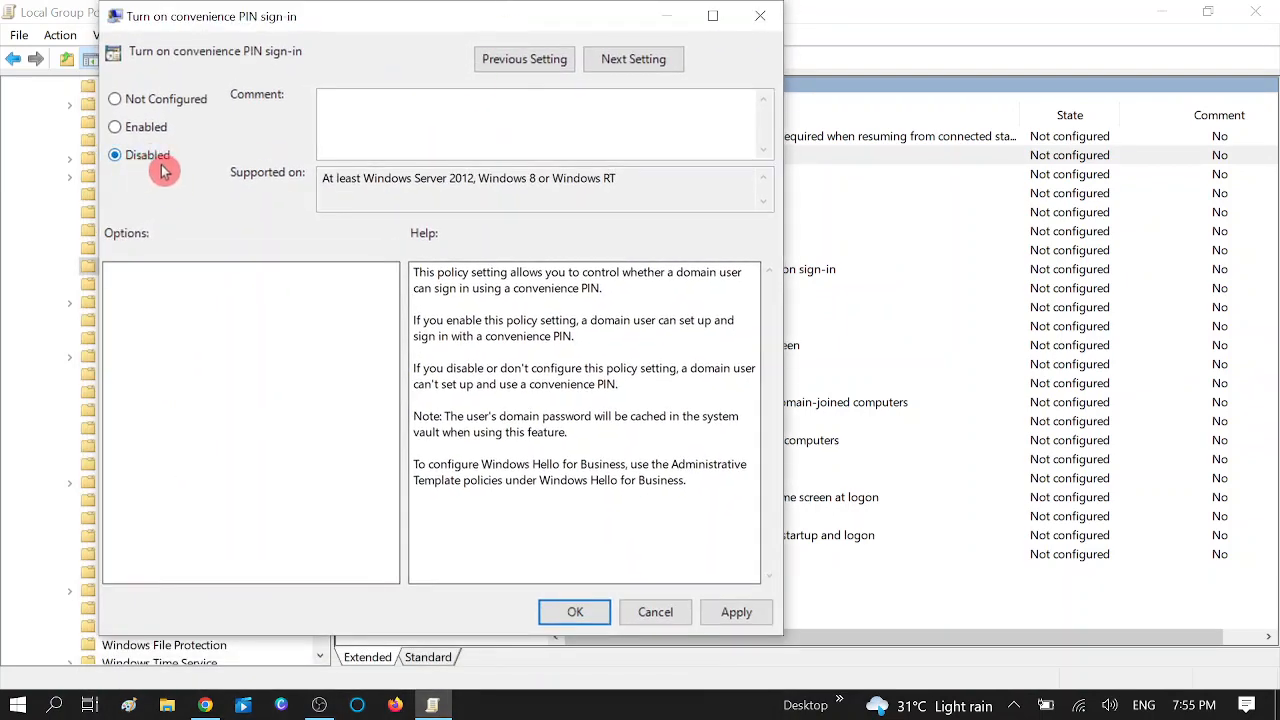
pyautogui.click(736, 612)
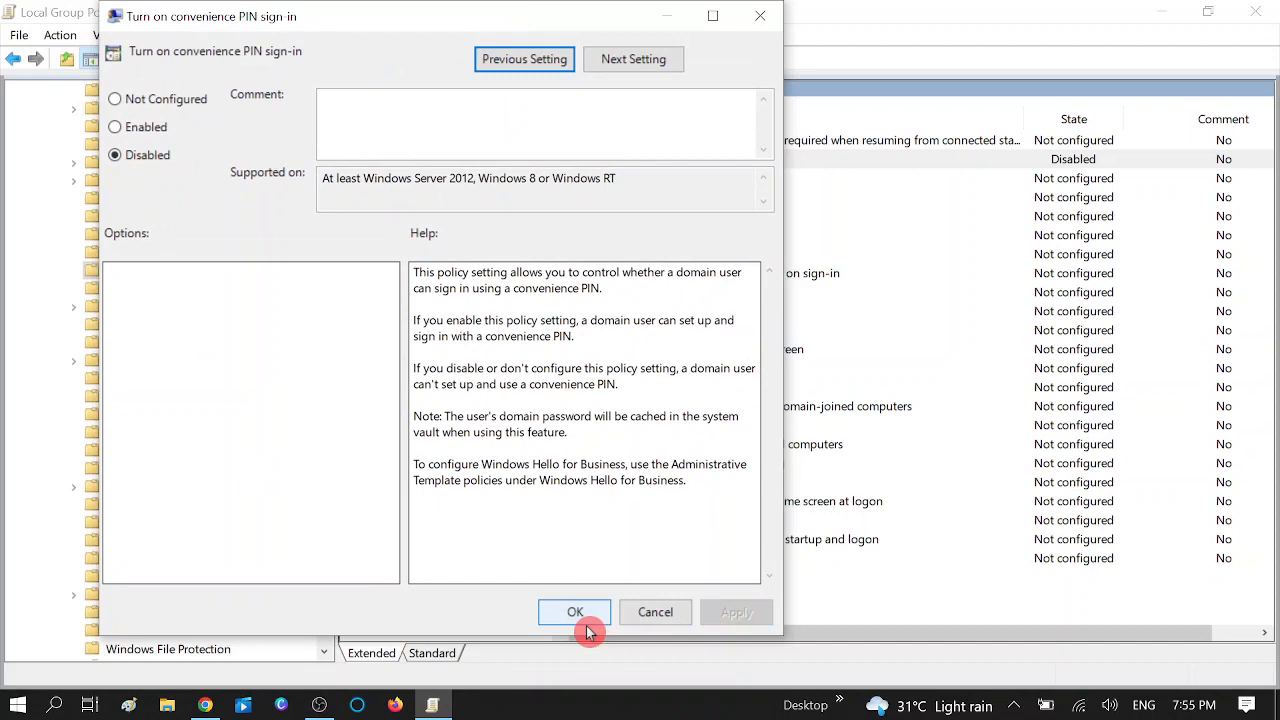
pyautogui.click(574, 611)
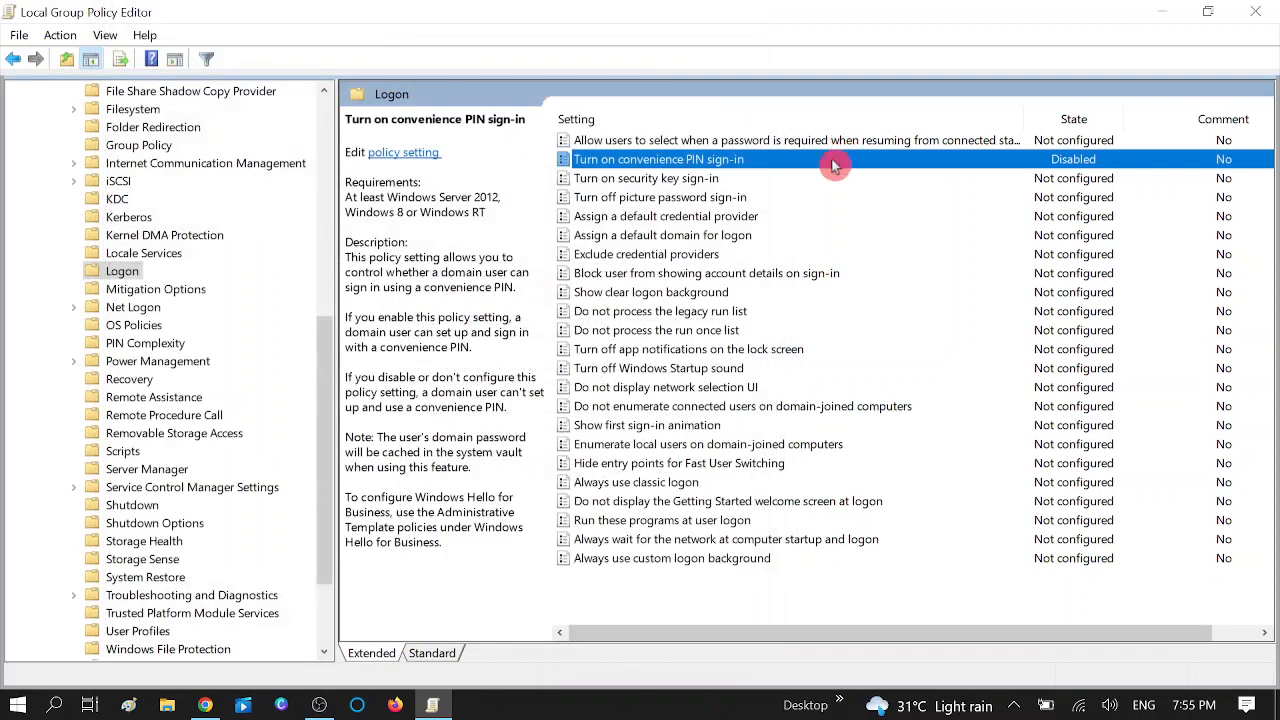
pyautogui.moveTo(1080, 170)
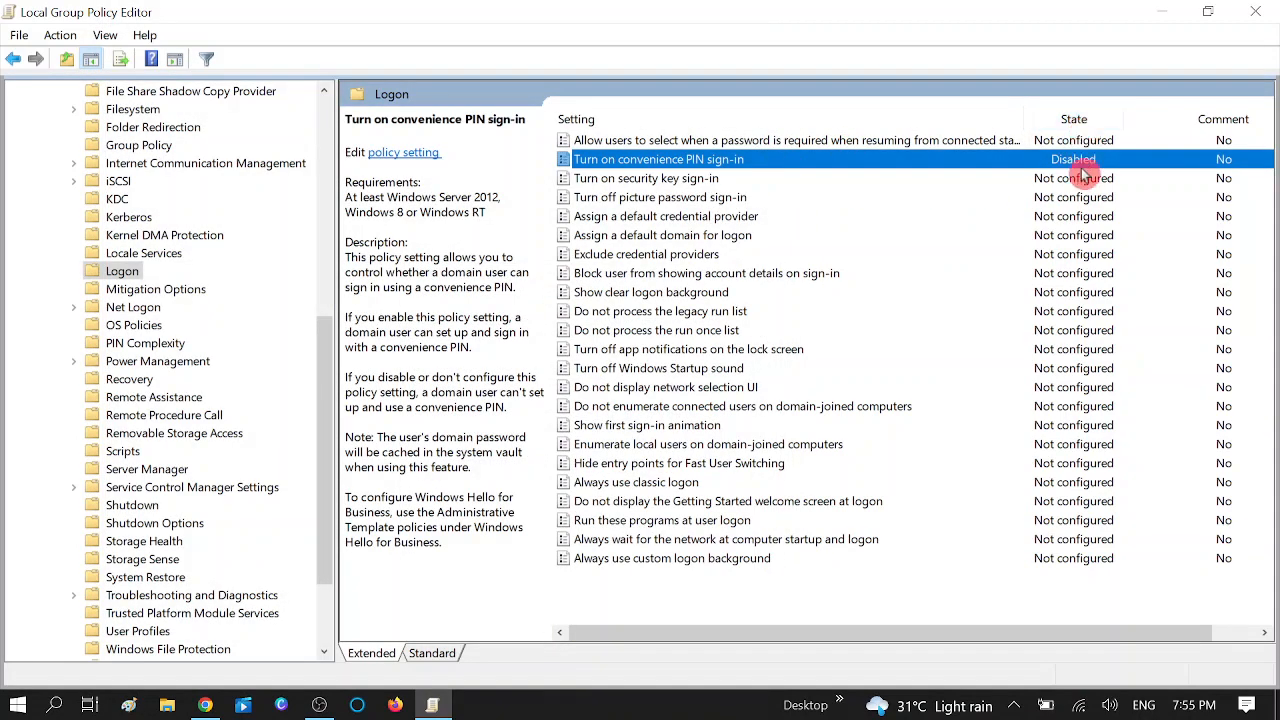
pyautogui.moveTo(1045, 175)
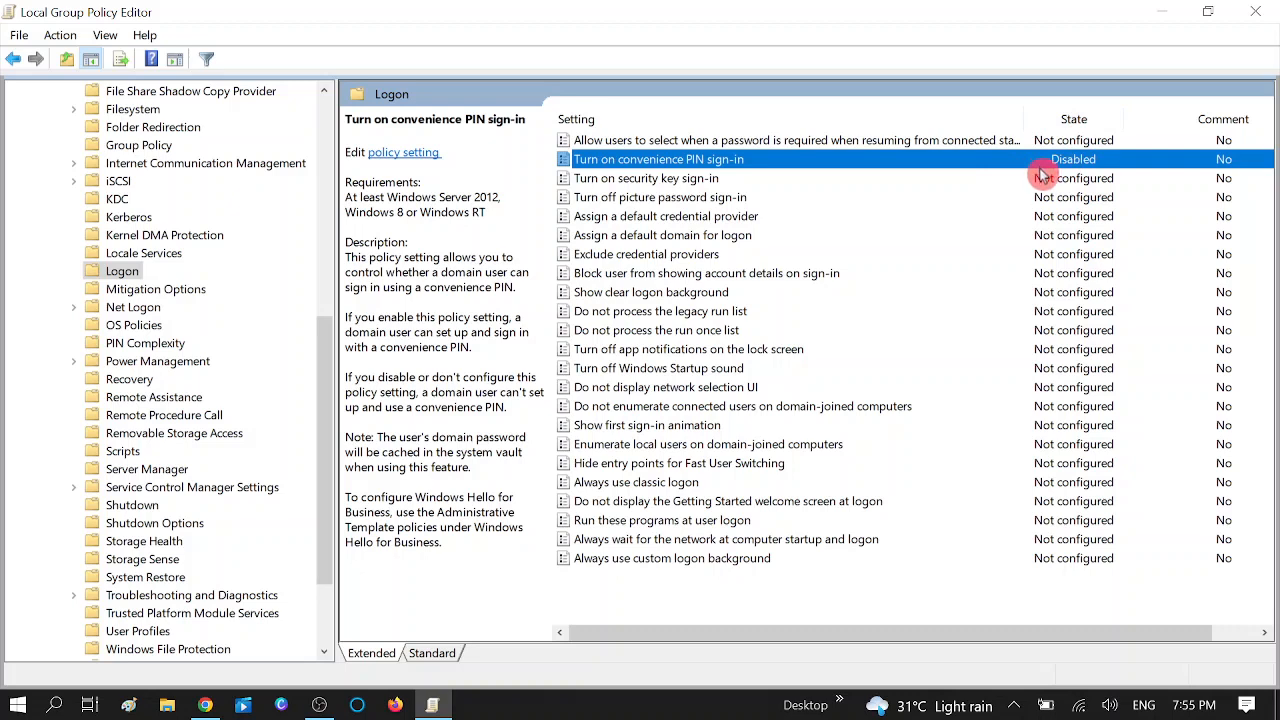
pyautogui.moveTo(1020, 177)
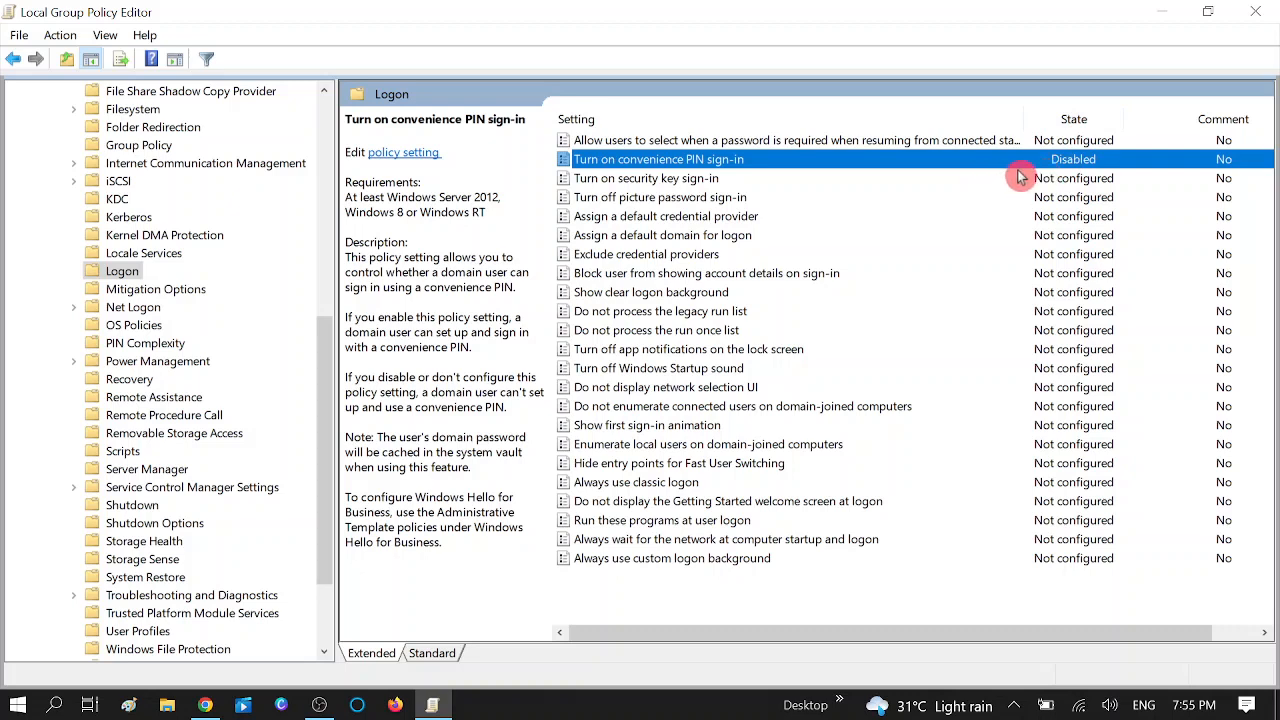
pyautogui.moveTo(1063, 218)
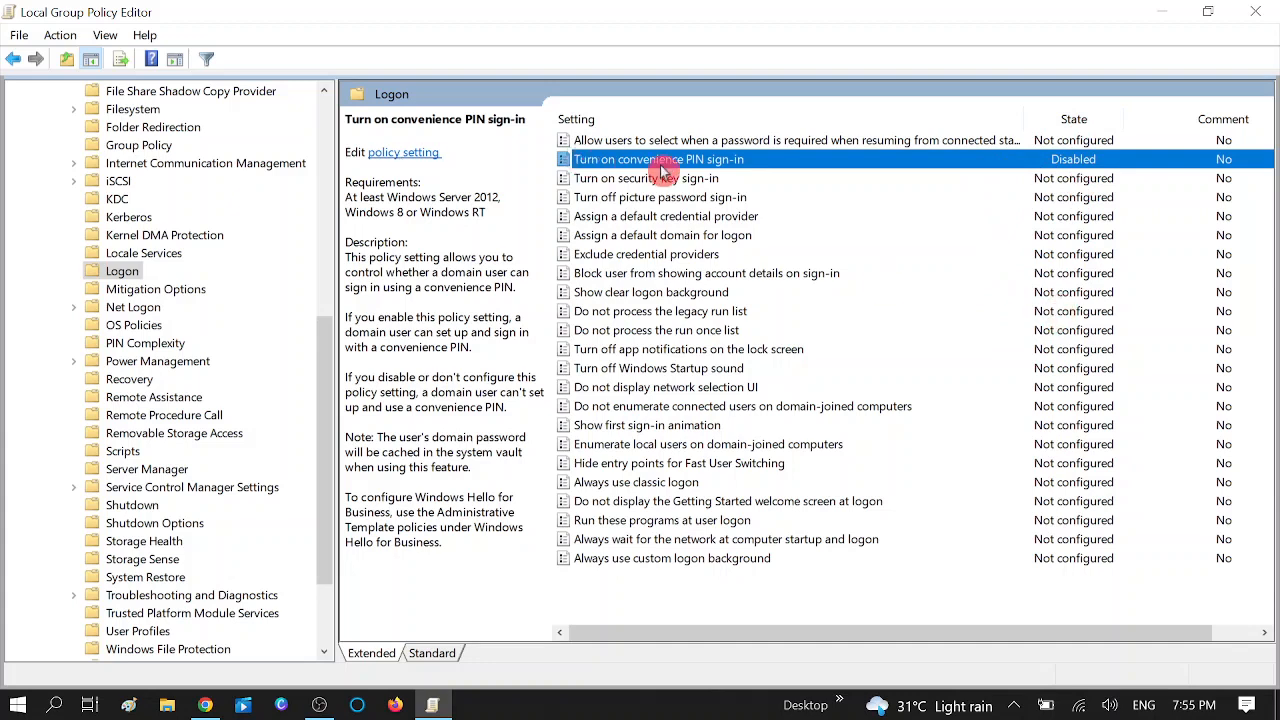
pyautogui.moveTo(733, 178)
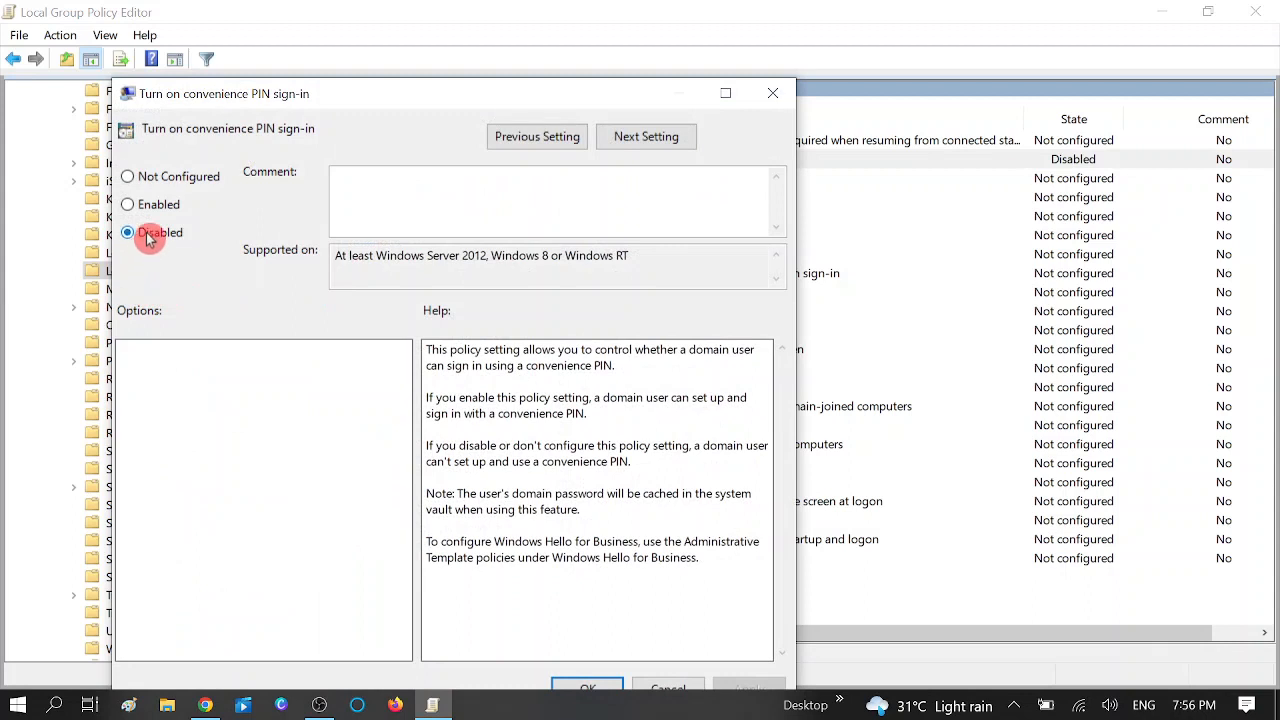
# Step: Switch the convenience PIN sign-in policy to Not Configured and confirm with OK
pyautogui.click(127, 204)
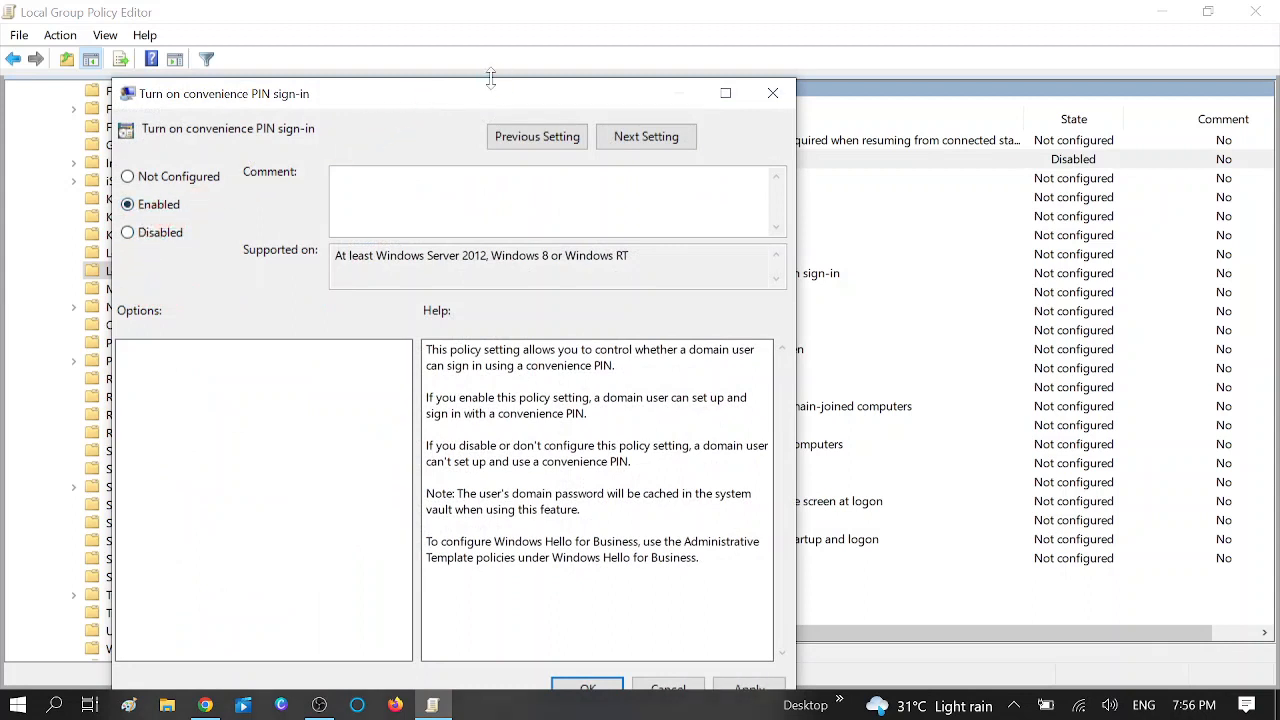
pyautogui.click(127, 176)
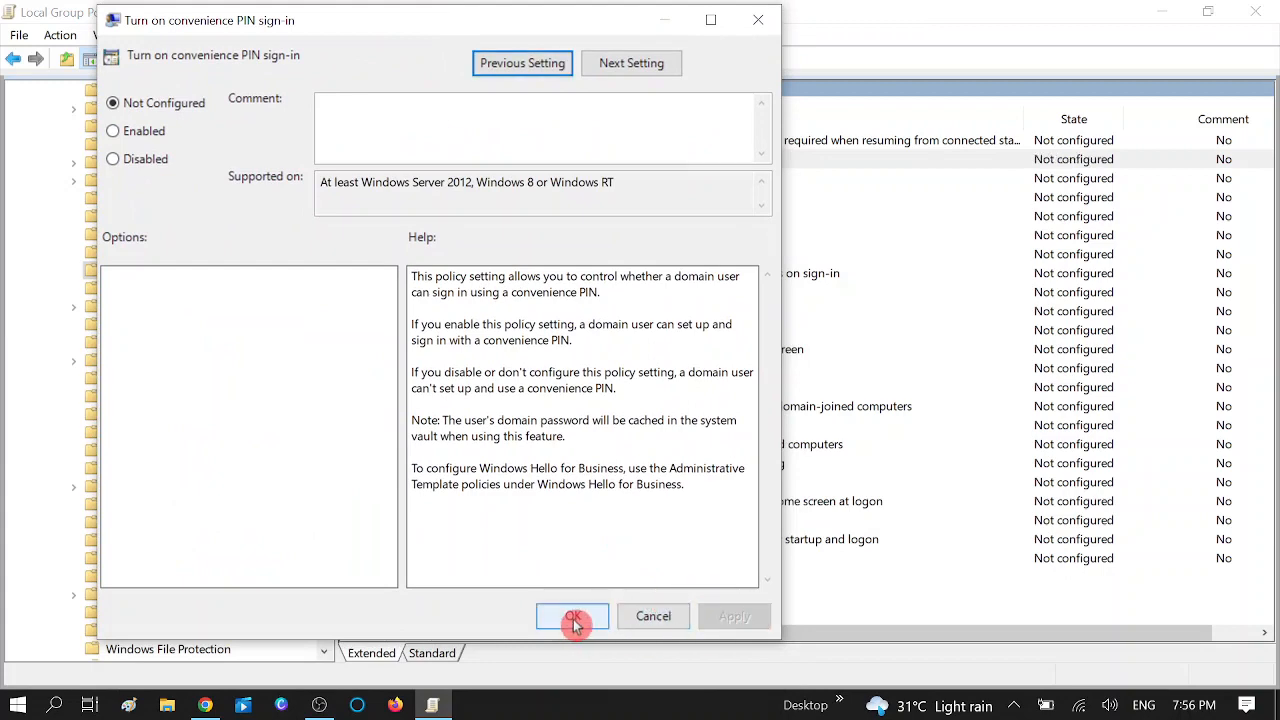
pyautogui.click(572, 616)
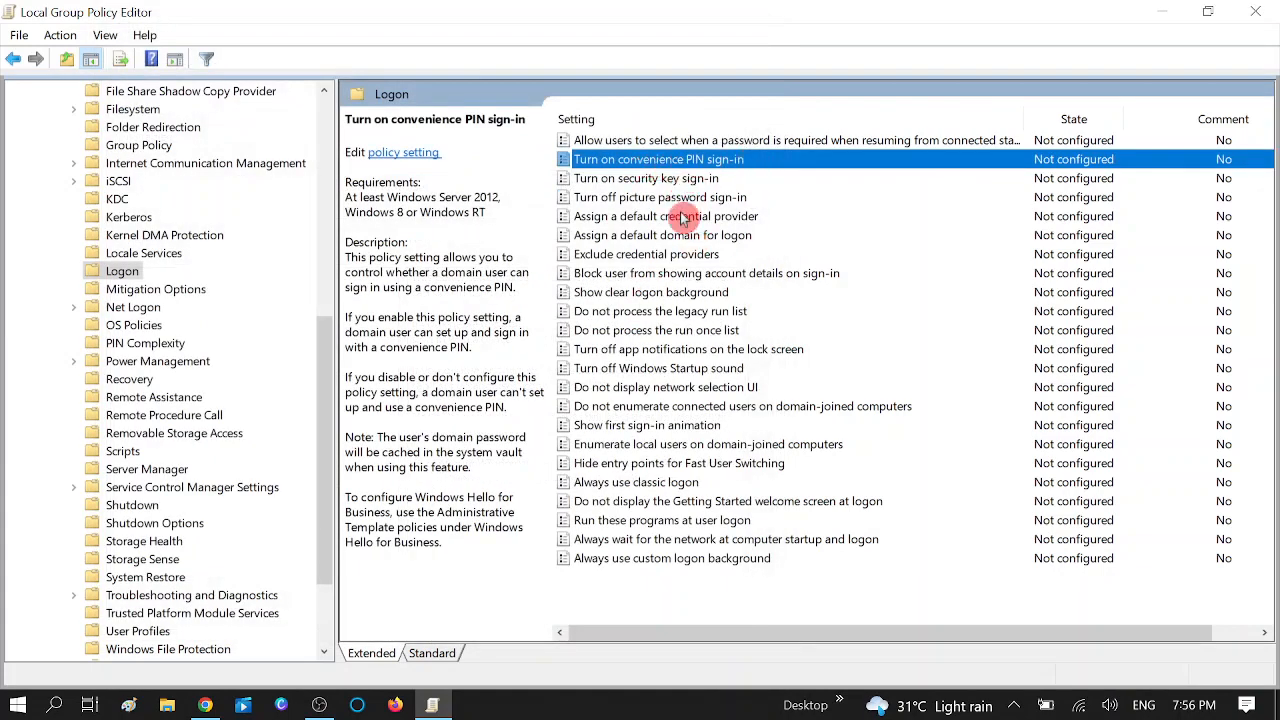
pyautogui.moveTo(760, 212)
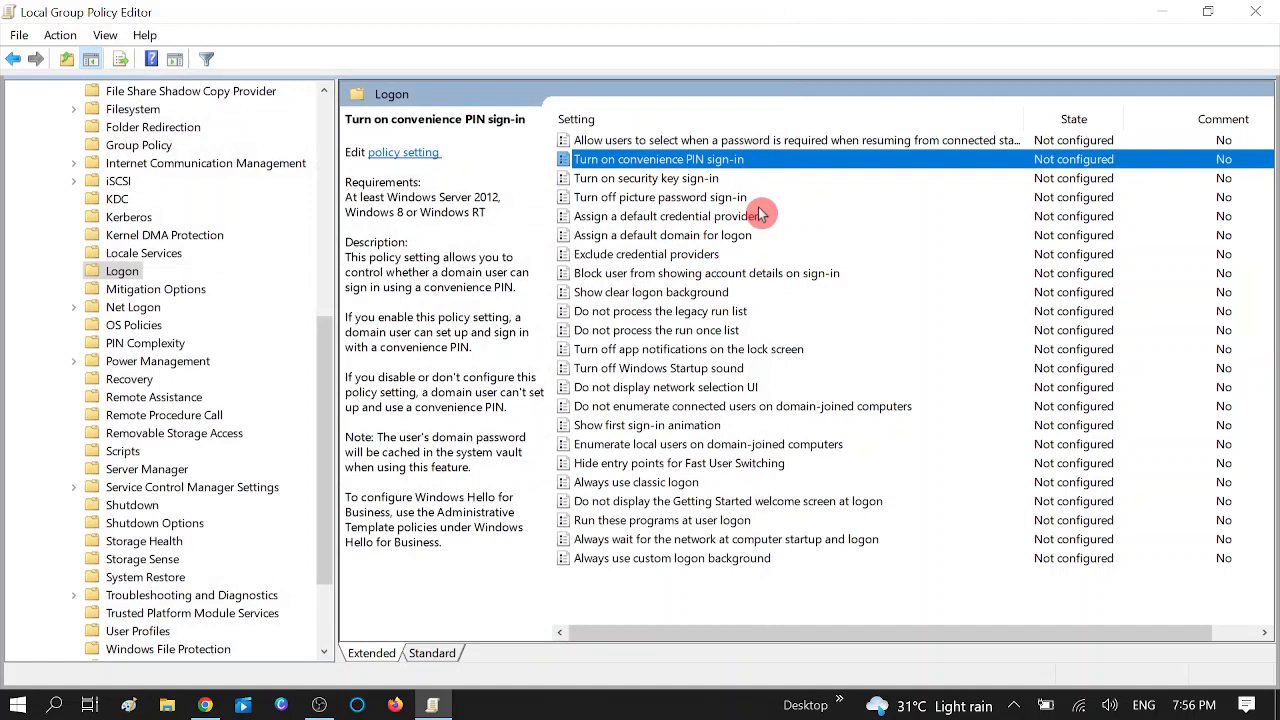
pyautogui.moveTo(660, 335)
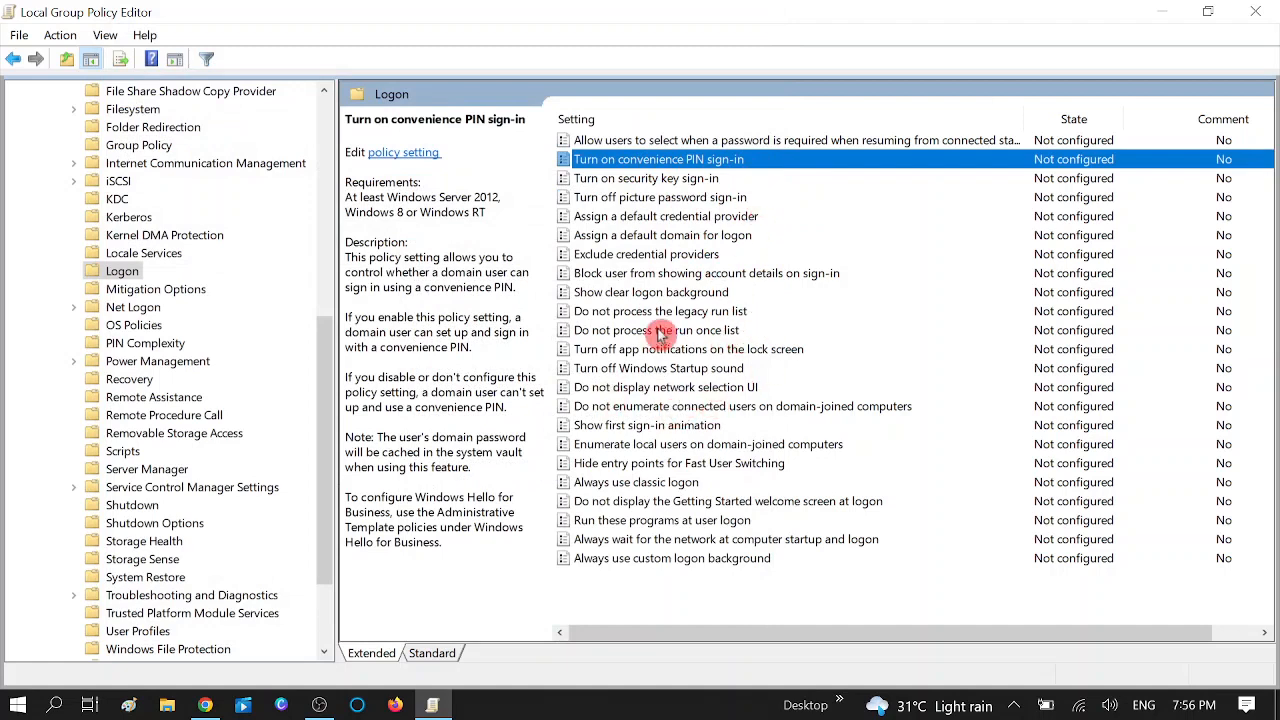